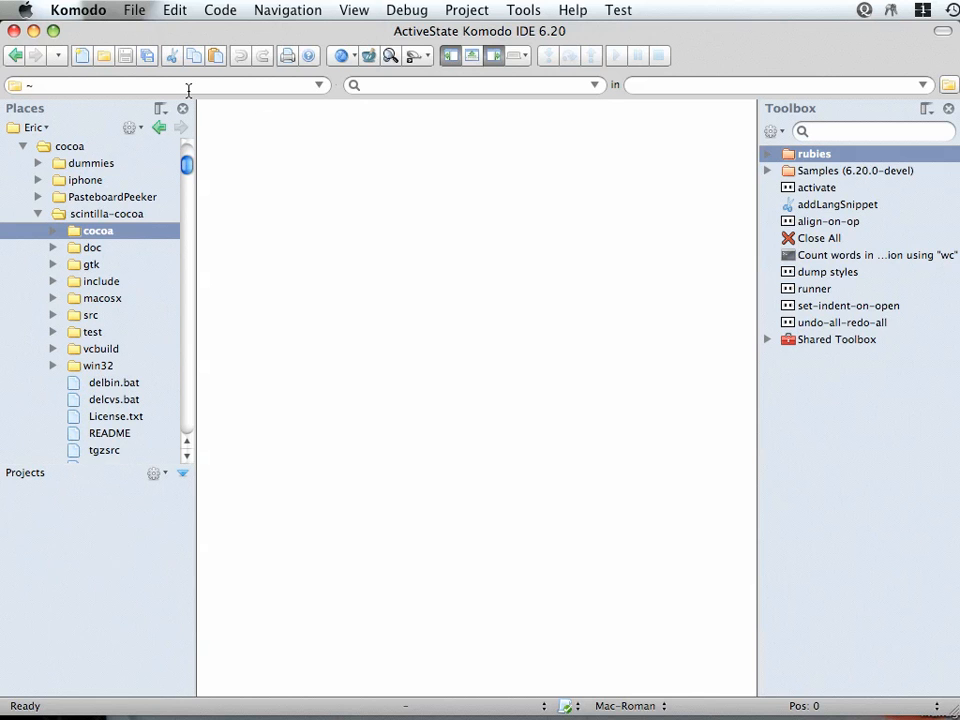
Load mysite.komodoproject via Open Project and select its mysite toolbox entry.
{"action": "left_click", "coordinate": [466, 8]}
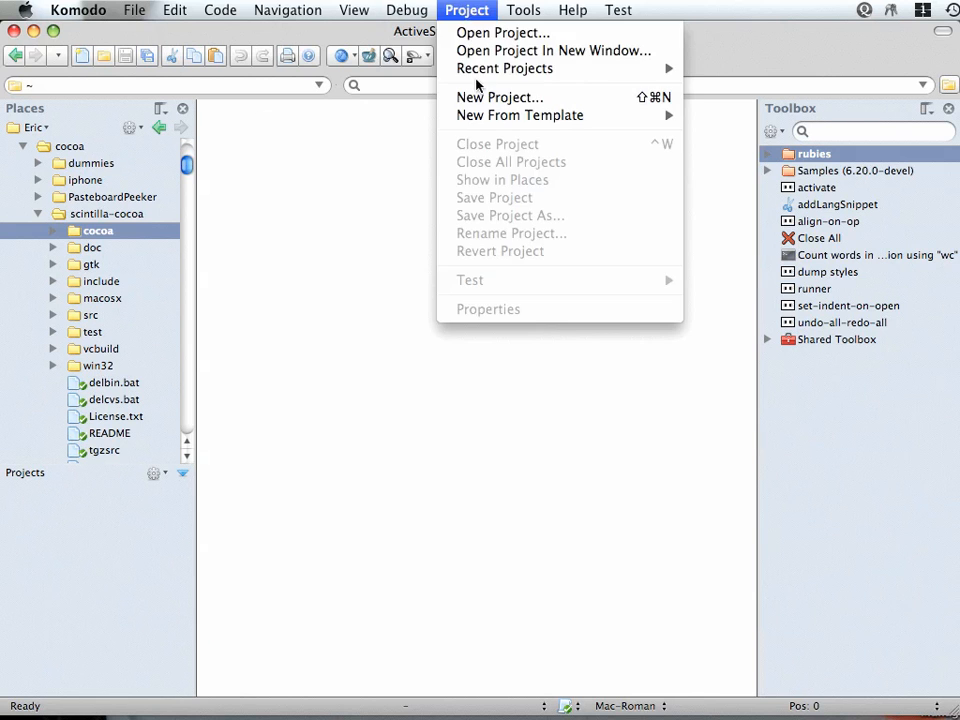
{"action": "left_click", "coordinate": [500, 32]}
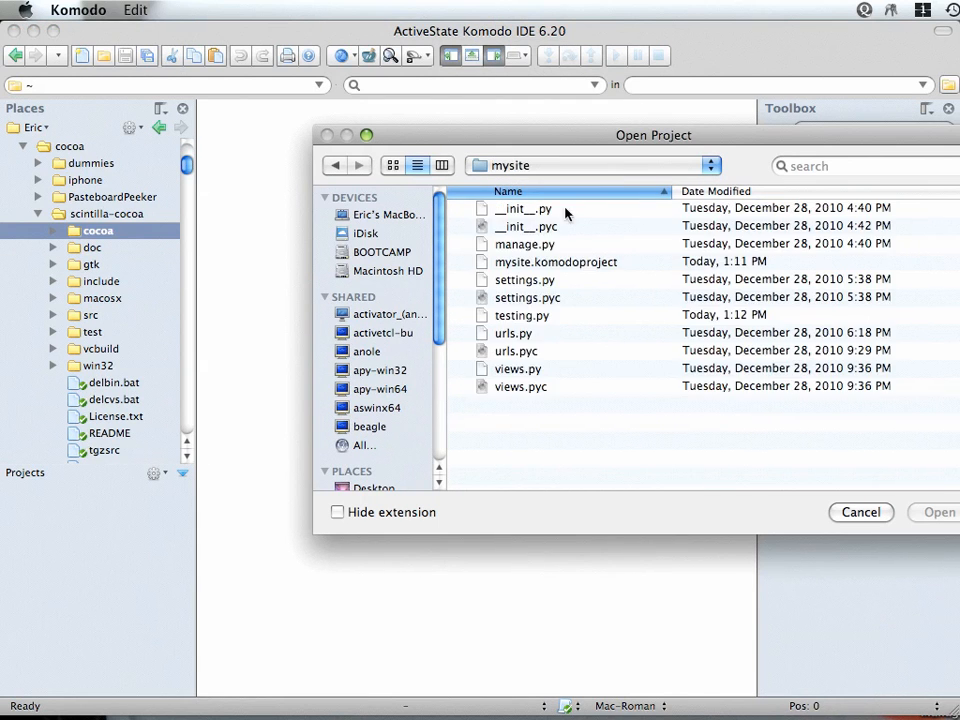
{"action": "left_click", "coordinate": [556, 260]}
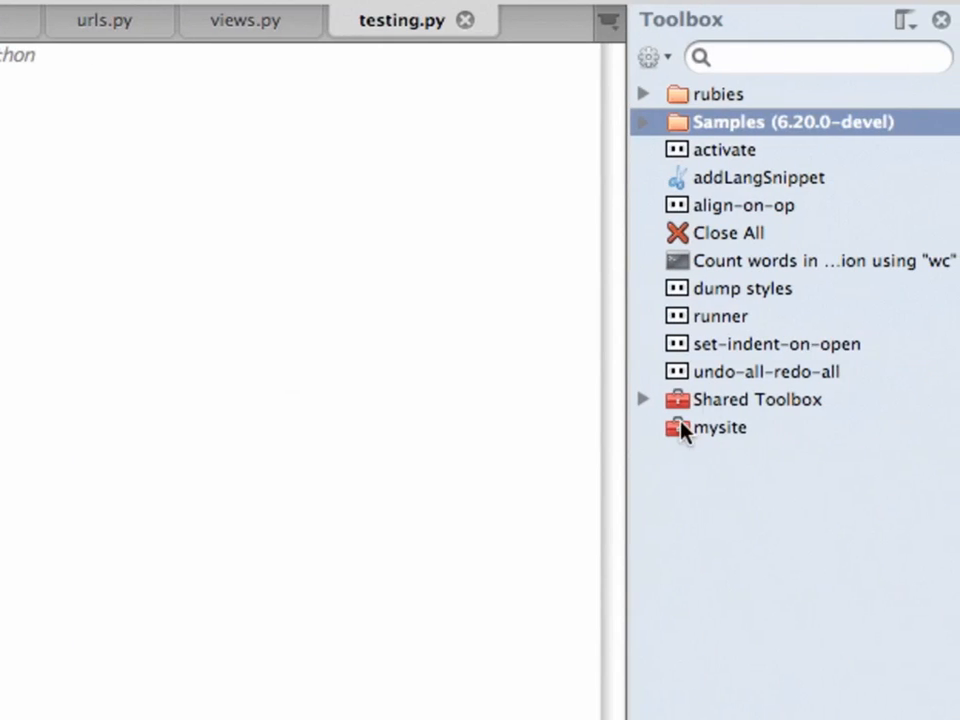
{"action": "left_click", "coordinate": [722, 428]}
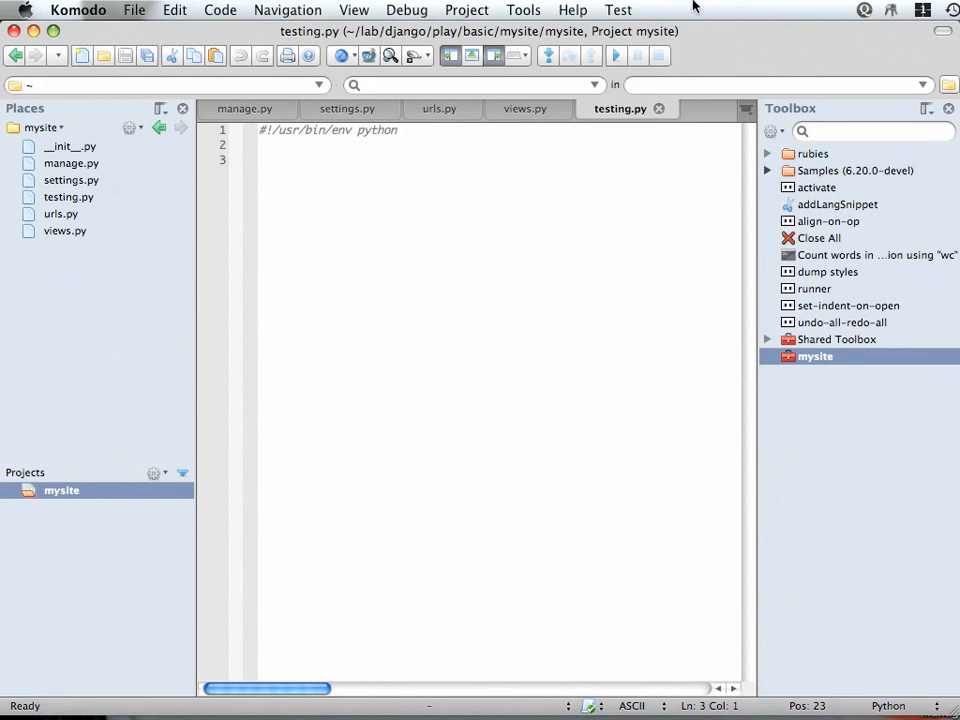
Open the komodo and fc03 projects from the Recent Projects list.
{"action": "left_click", "coordinate": [466, 8]}
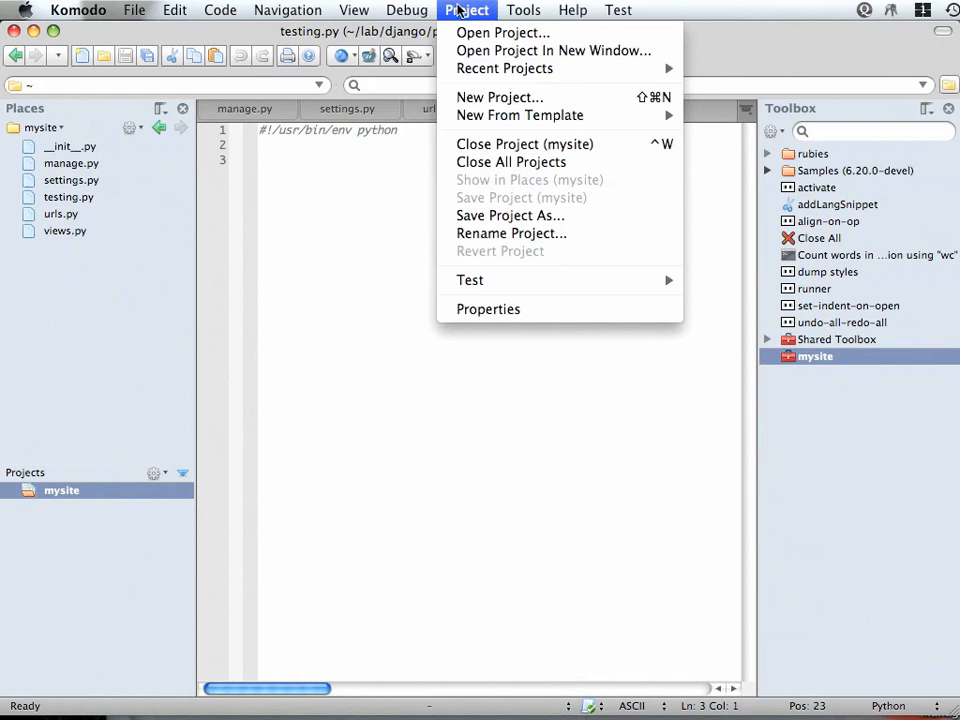
{"action": "mouse_move", "coordinate": [504, 68]}
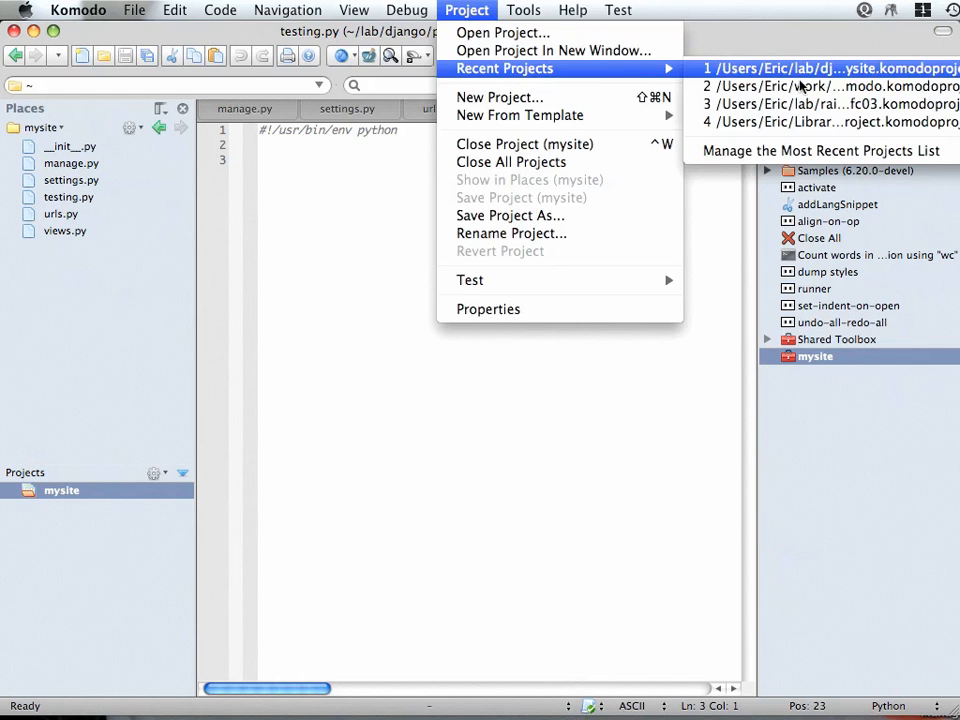
{"action": "left_click", "coordinate": [828, 88]}
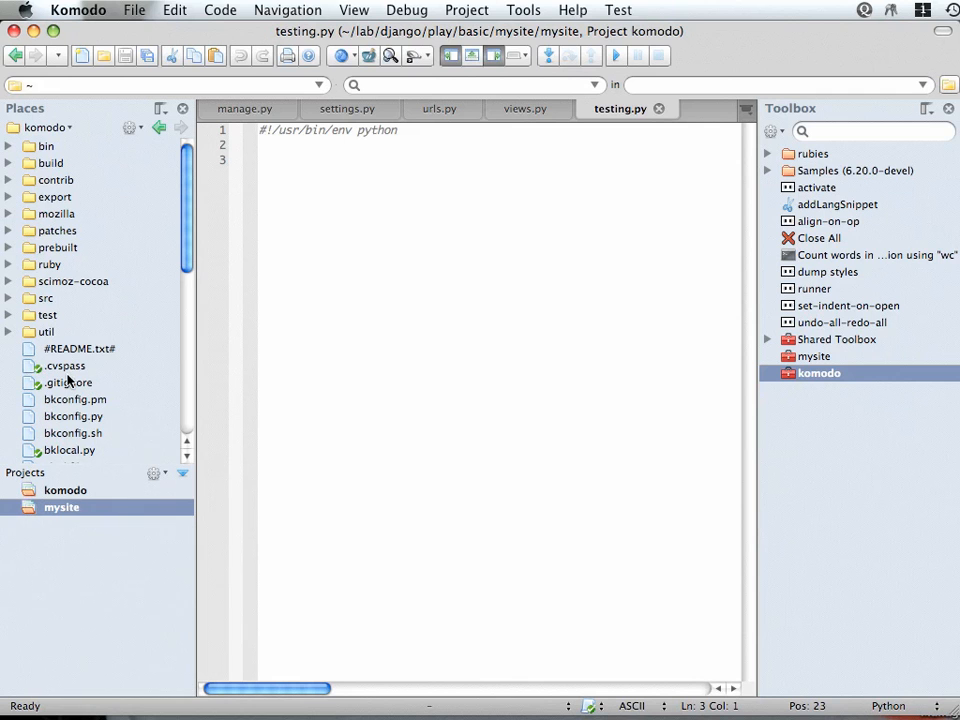
{"action": "mouse_move", "coordinate": [456, 12]}
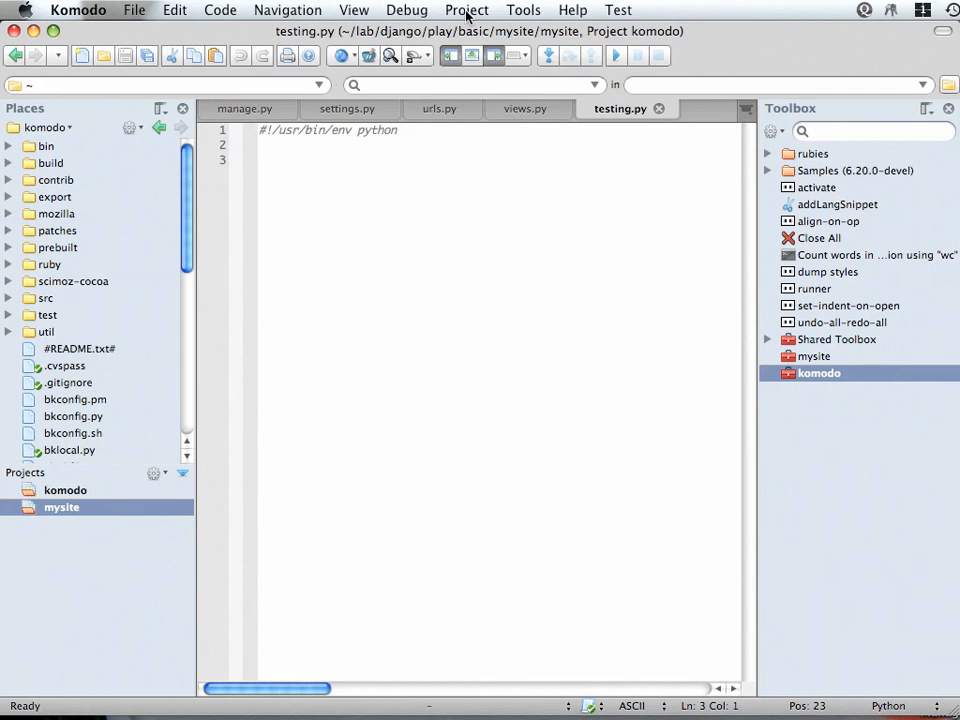
{"action": "left_click", "coordinate": [466, 10]}
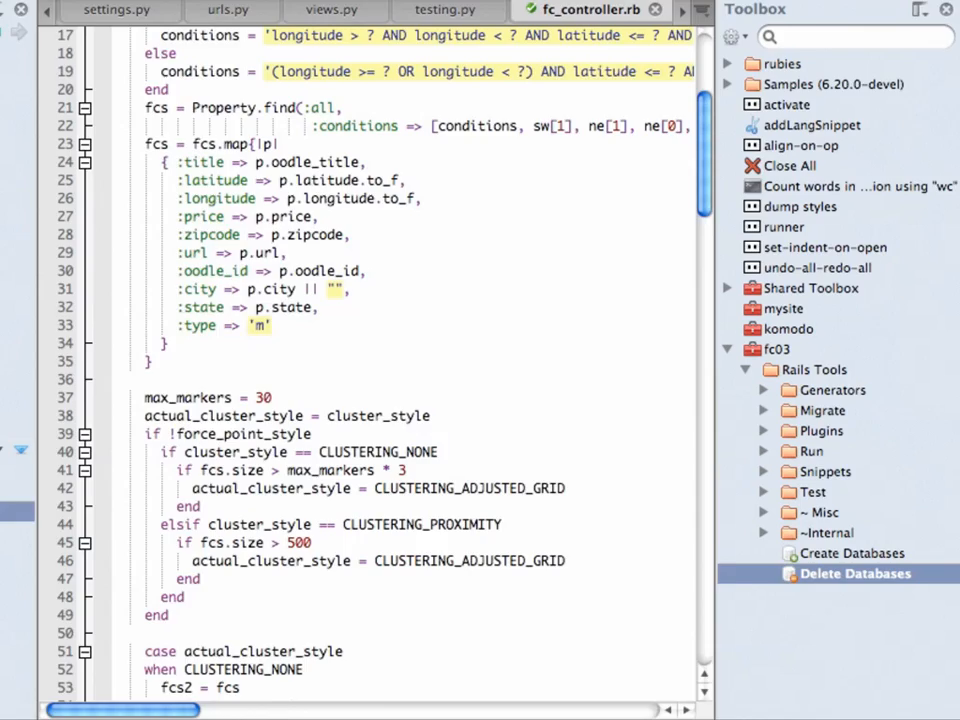
Close the komodo project, then view mysite's files and select fc03.
{"action": "right_click", "coordinate": [64, 508]}
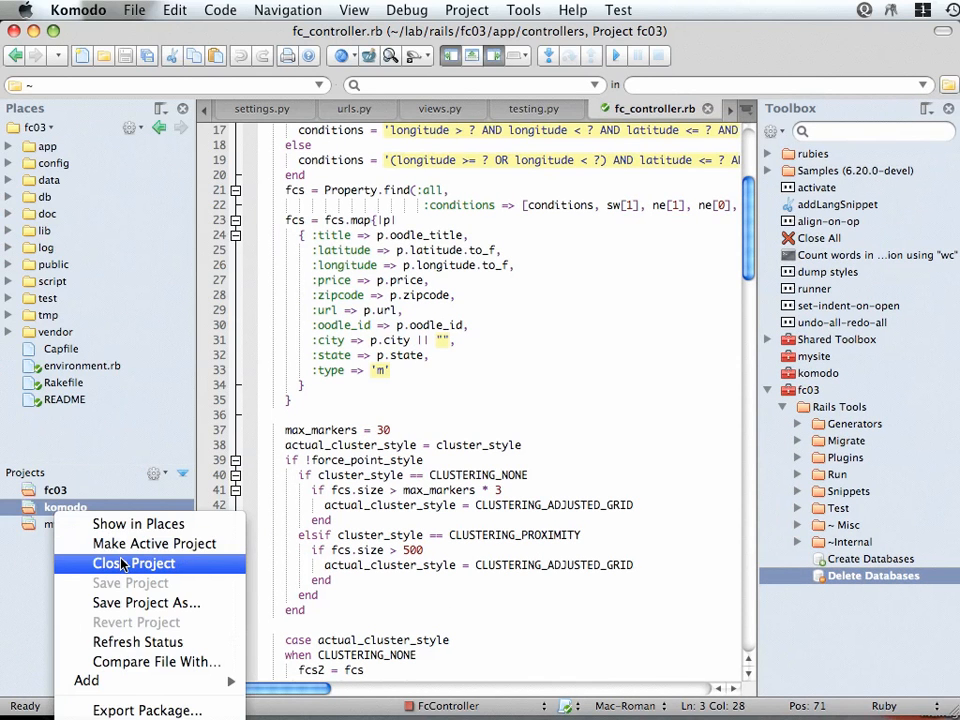
{"action": "left_click", "coordinate": [134, 564]}
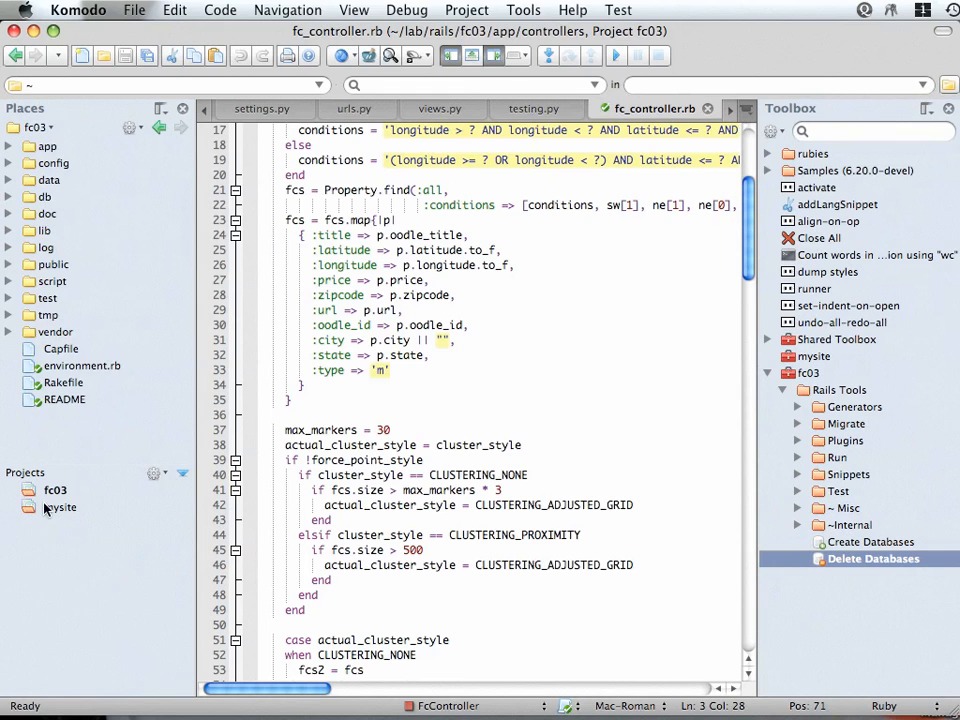
{"action": "left_click", "coordinate": [62, 508]}
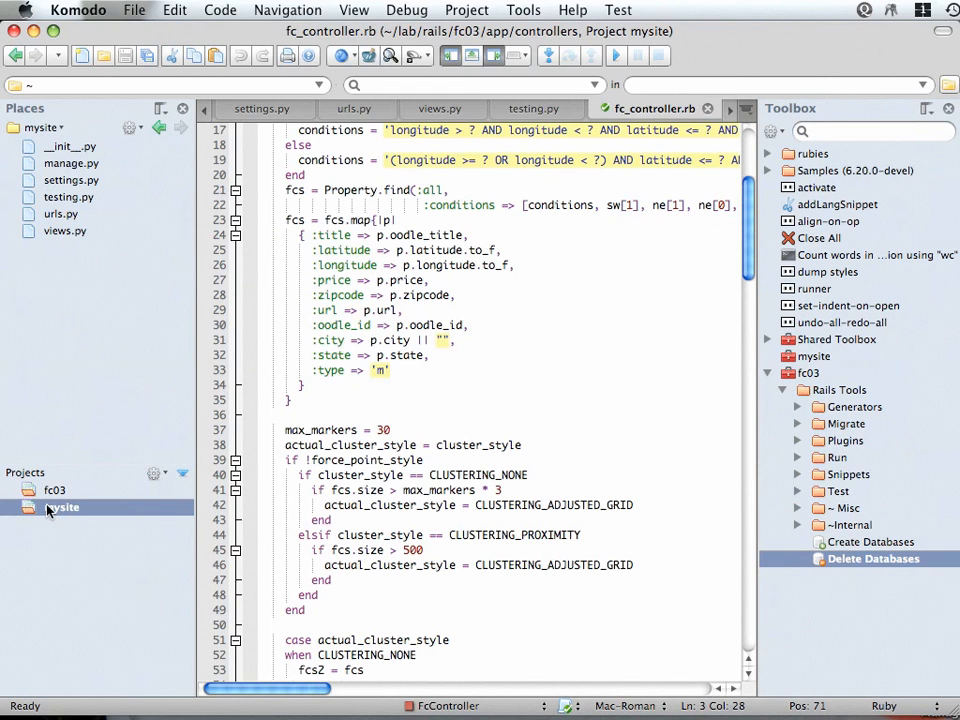
{"action": "mouse_move", "coordinate": [58, 522]}
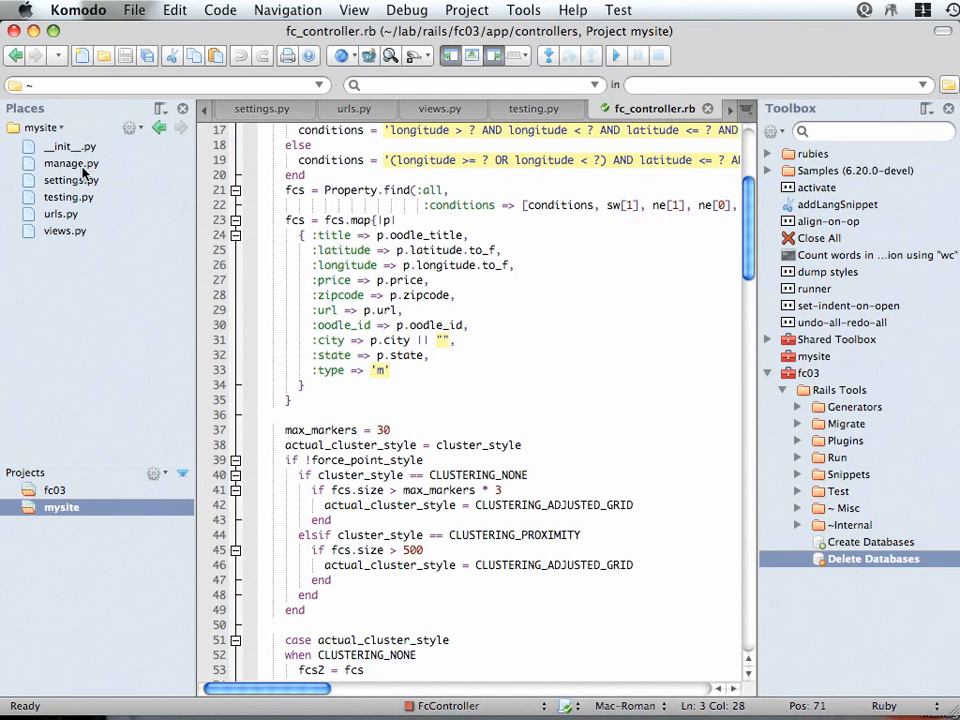
{"action": "mouse_move", "coordinate": [42, 472]}
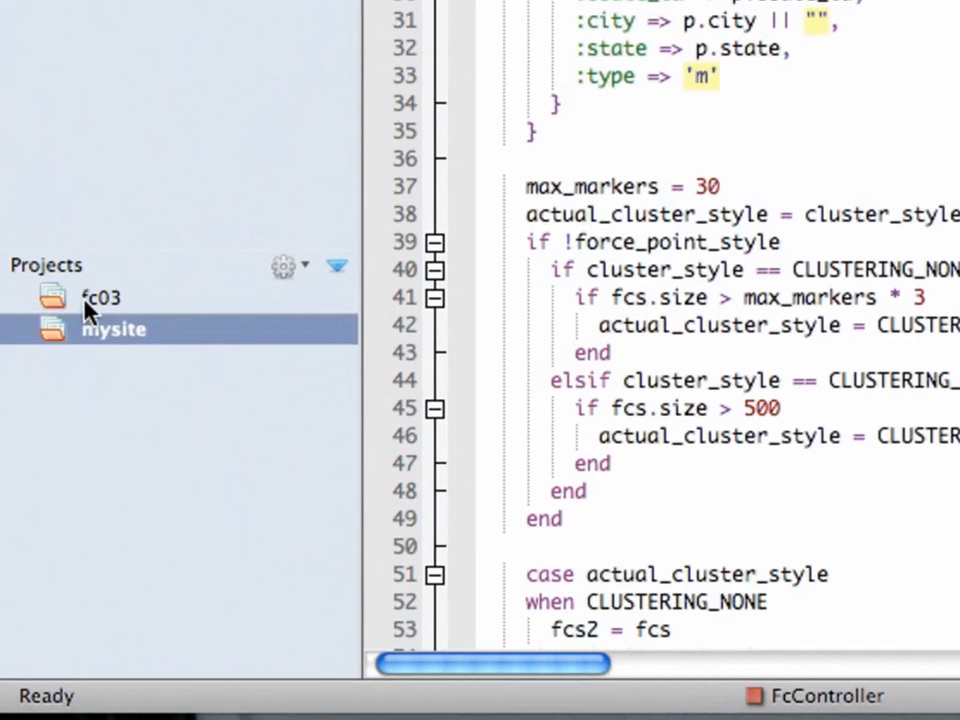
{"action": "left_click", "coordinate": [98, 300]}
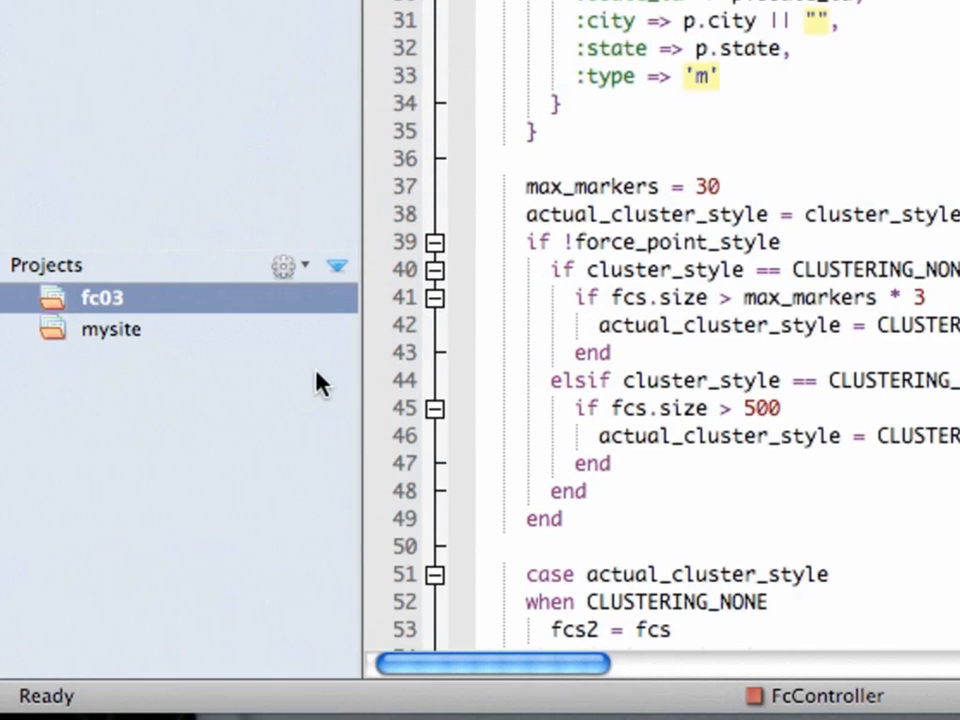
Create a new group named group1 inside the fc03 project.
{"action": "right_click", "coordinate": [100, 298]}
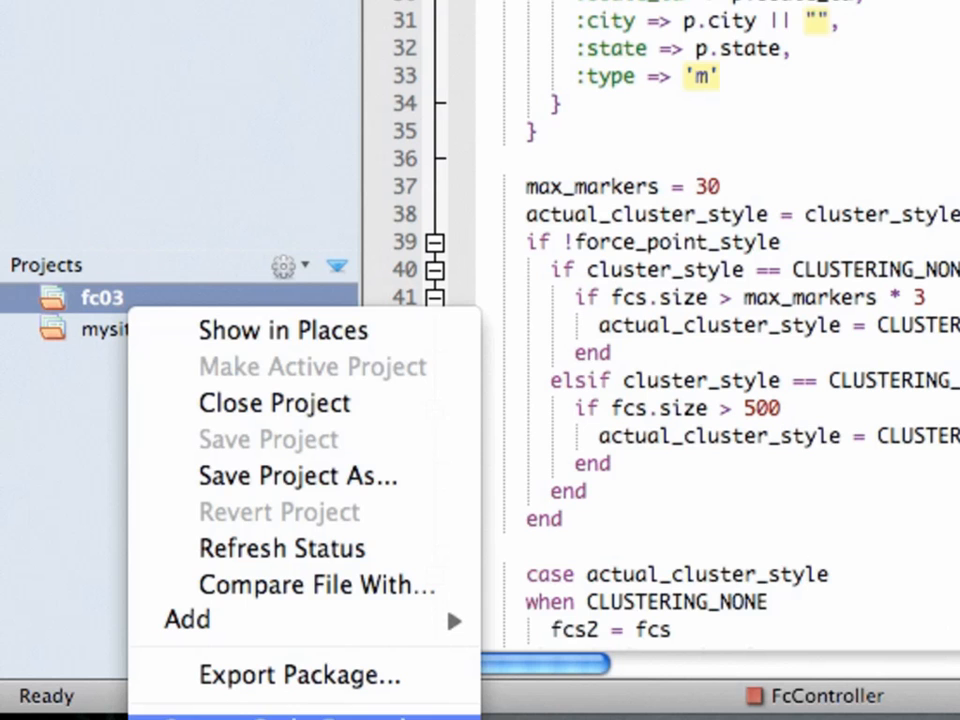
{"action": "mouse_move", "coordinate": [184, 622]}
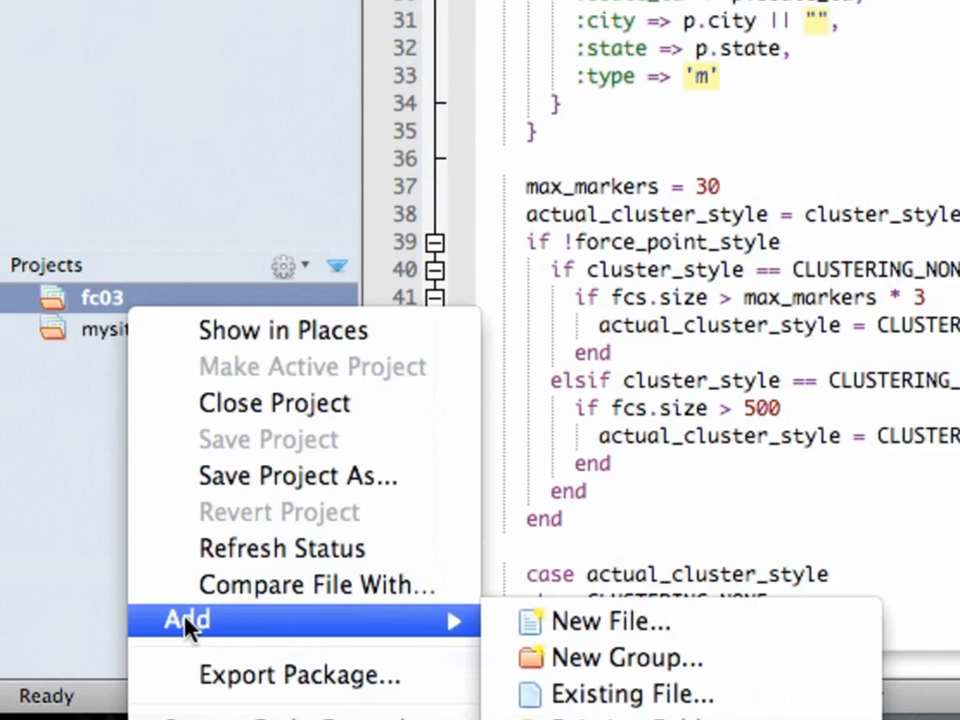
{"action": "left_click", "coordinate": [626, 658]}
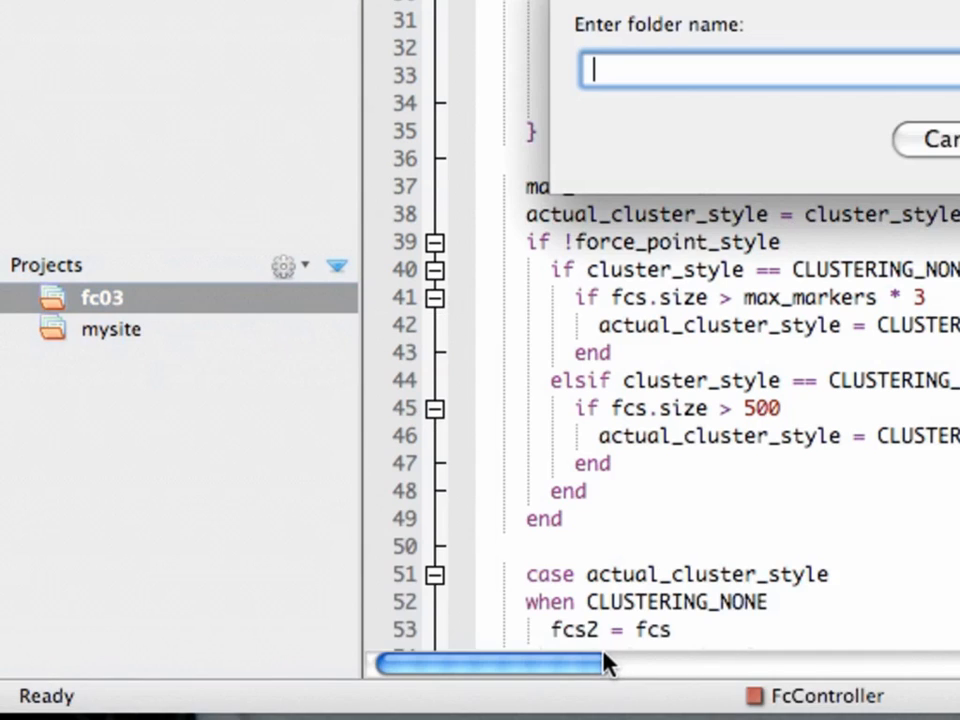
{"action": "type", "text": "groun"}
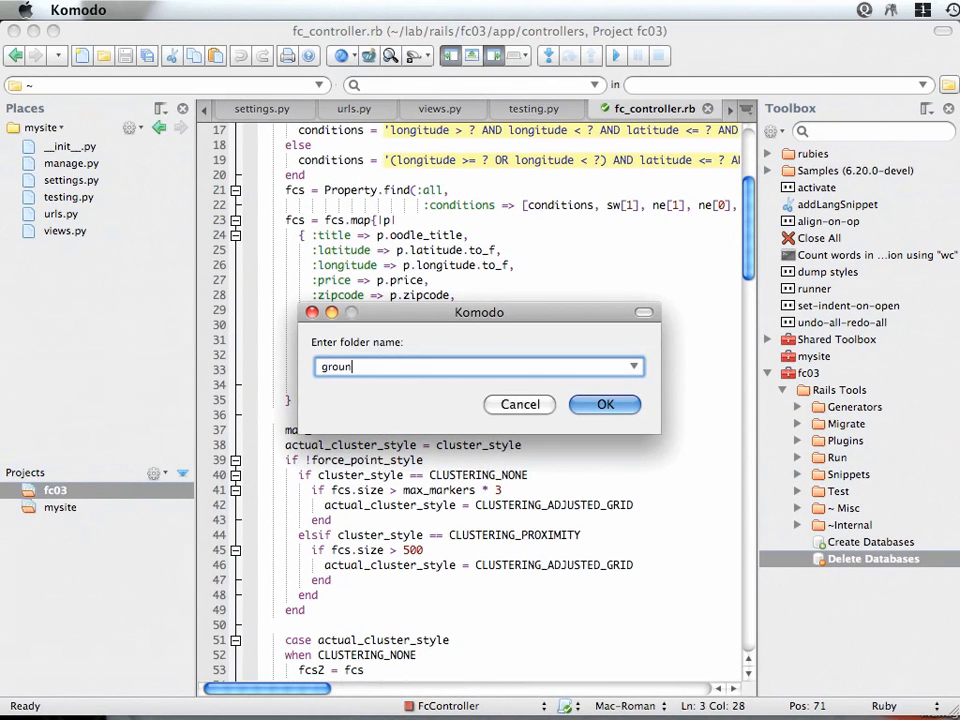
{"action": "left_click", "coordinate": [604, 404]}
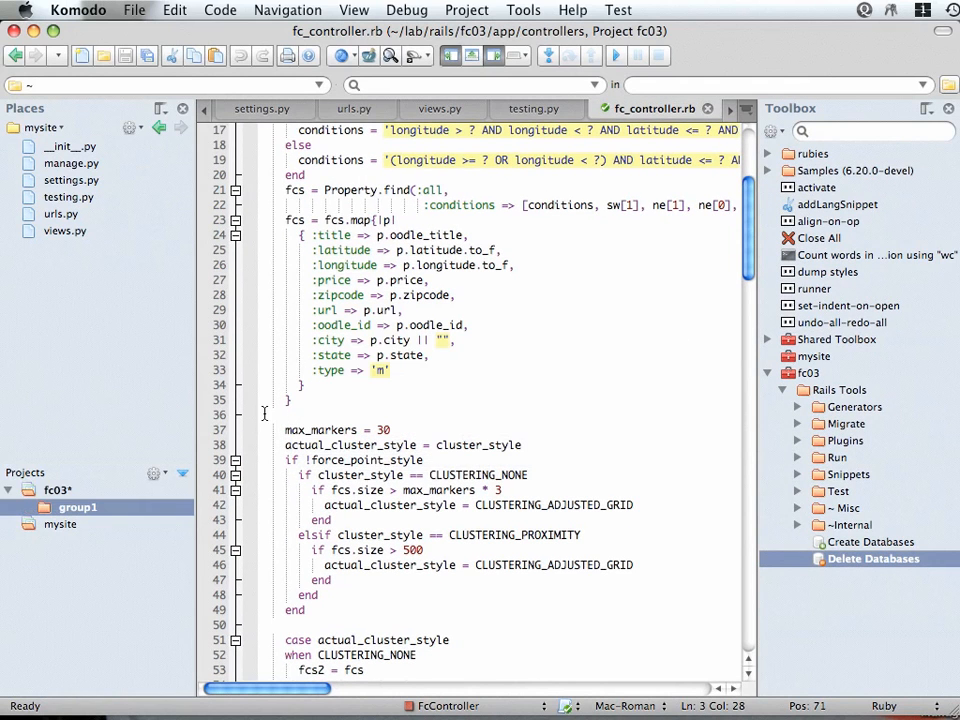
Add the Capfile and doc folder to fc03 and nest group2 inside group1.
{"action": "right_click", "coordinate": [56, 486]}
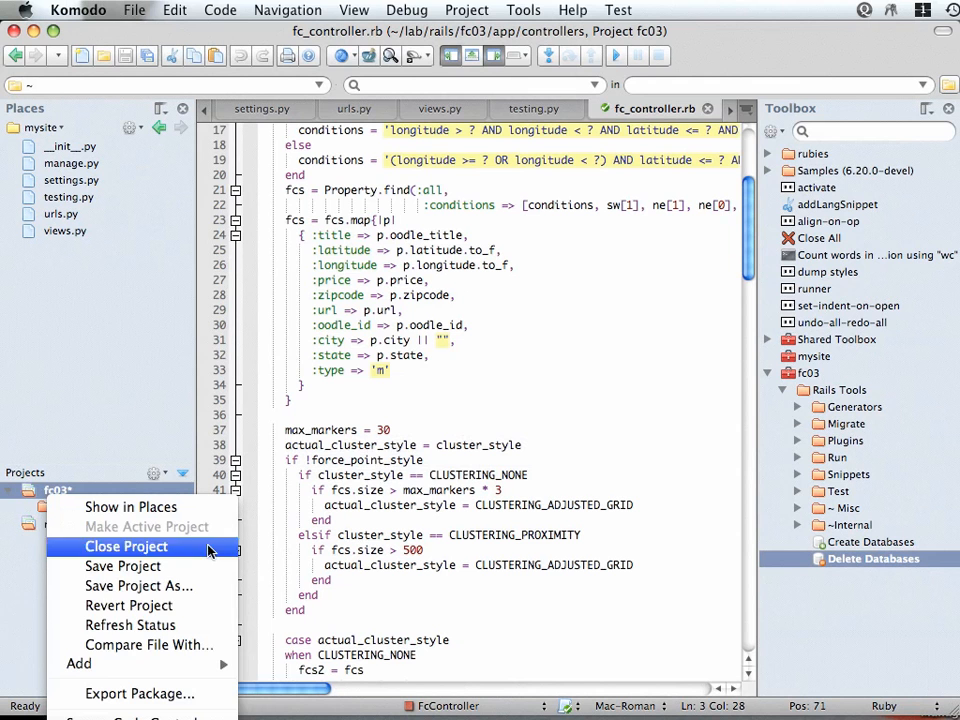
{"action": "mouse_move", "coordinate": [78, 660]}
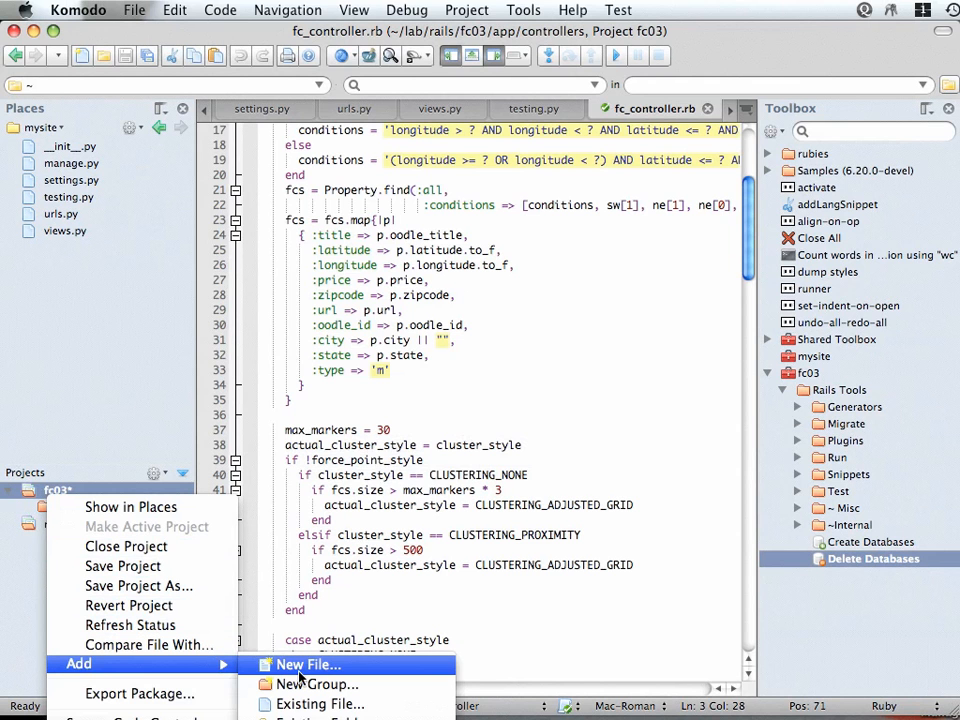
{"action": "mouse_move", "coordinate": [320, 704]}
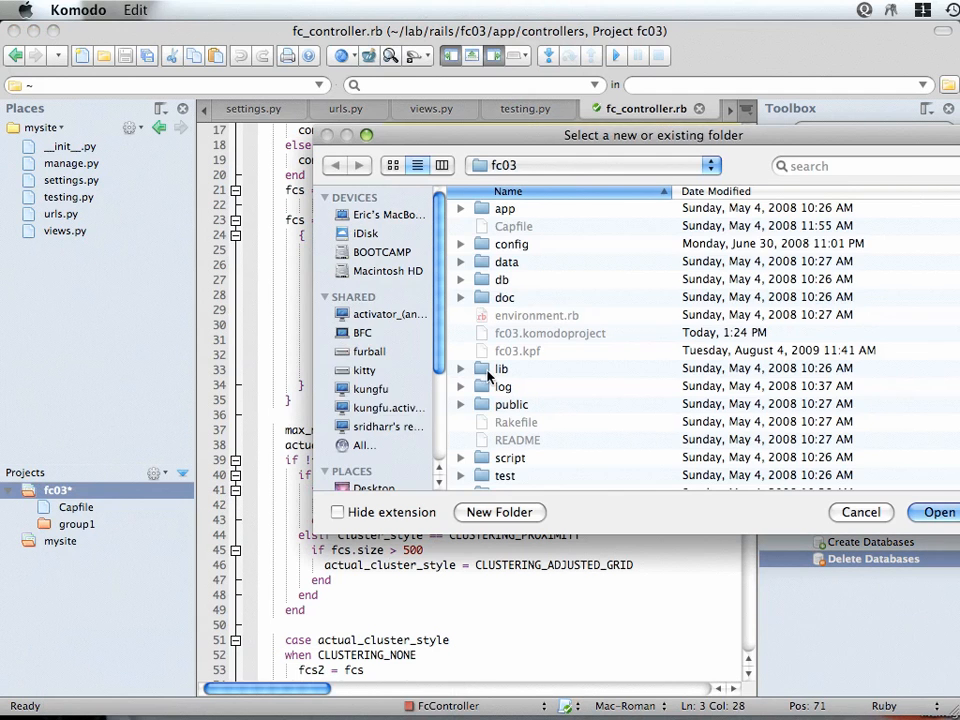
{"action": "left_click", "coordinate": [504, 296]}
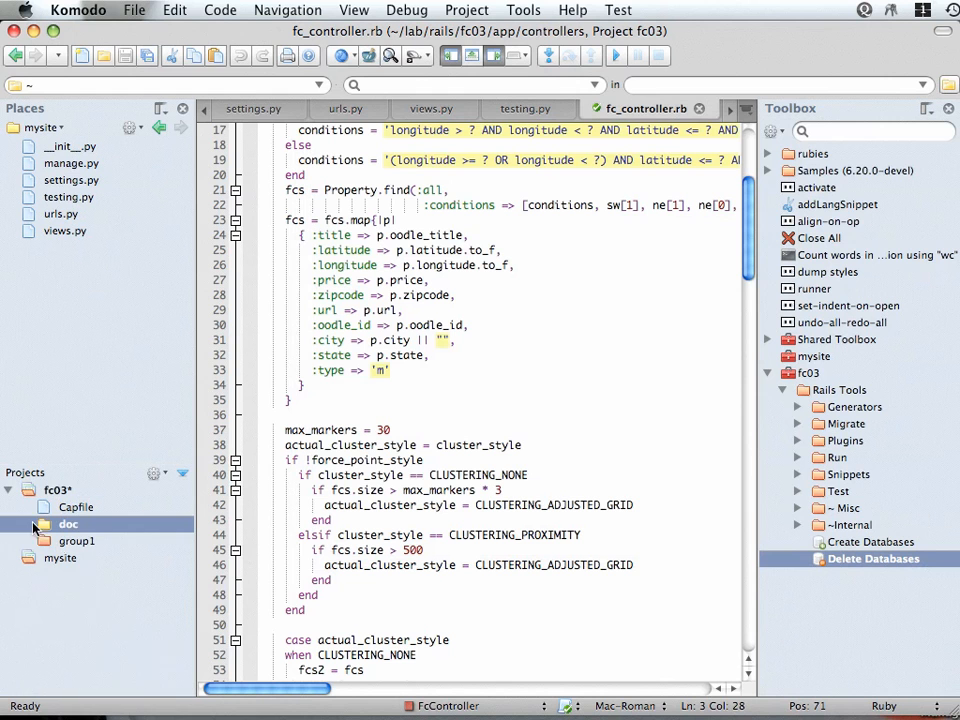
{"action": "right_click", "coordinate": [68, 524]}
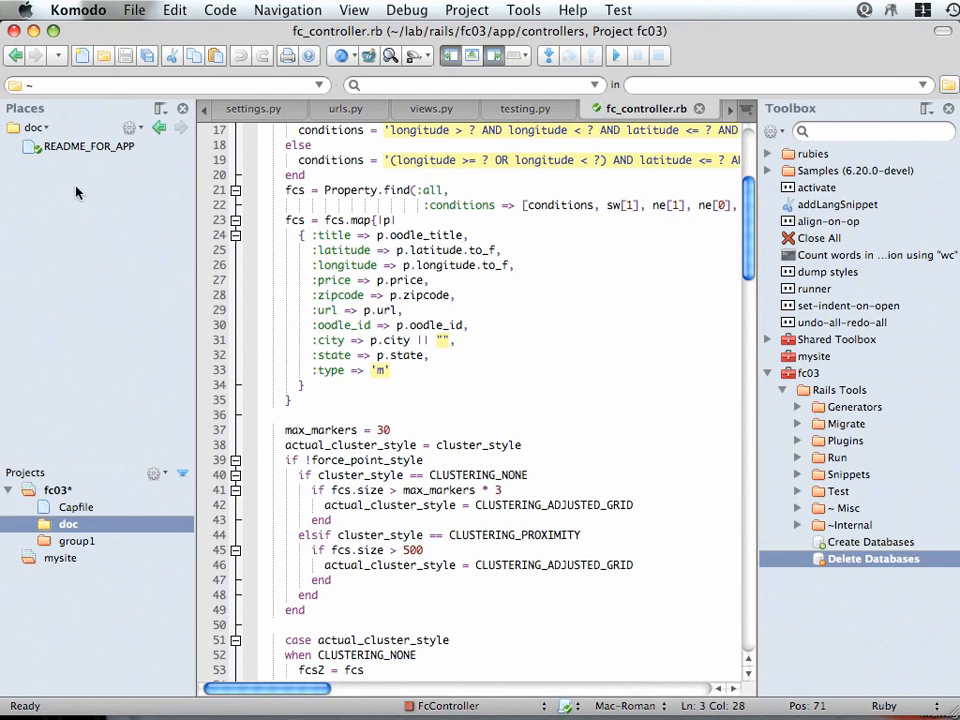
{"action": "mouse_move", "coordinate": [156, 136]}
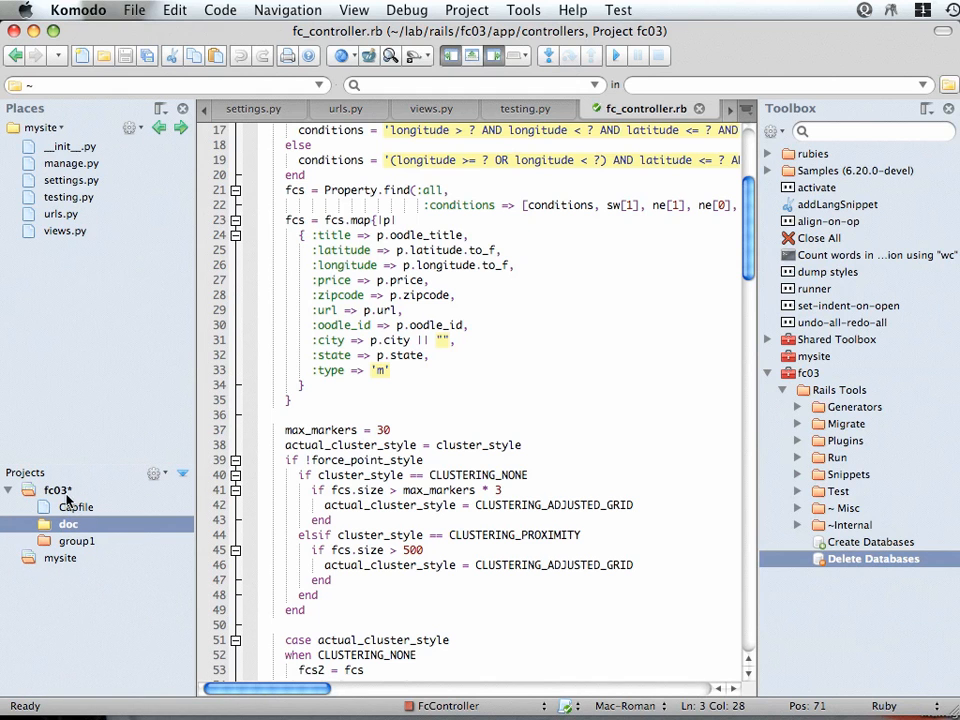
{"action": "mouse_move", "coordinate": [92, 448]}
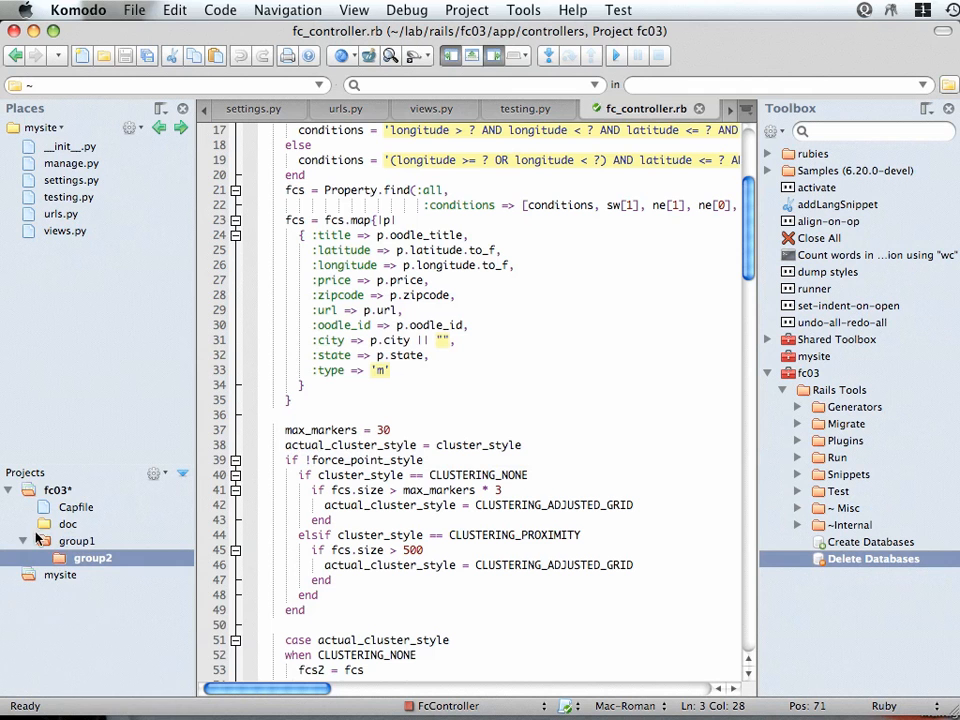
{"action": "right_click", "coordinate": [56, 490]}
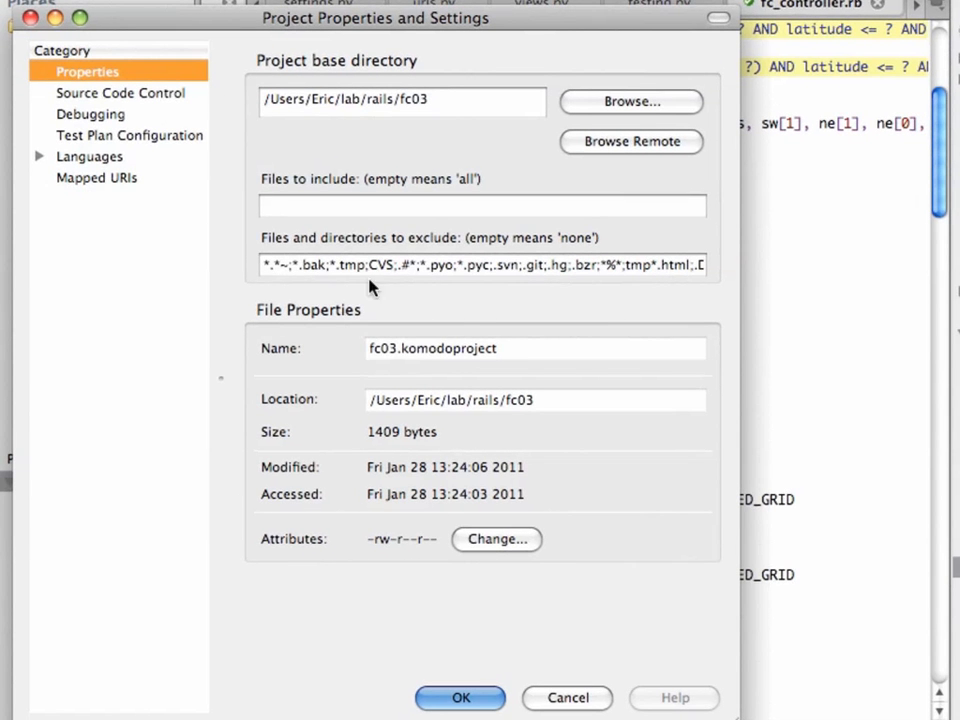
{"action": "mouse_move", "coordinate": [216, 86]}
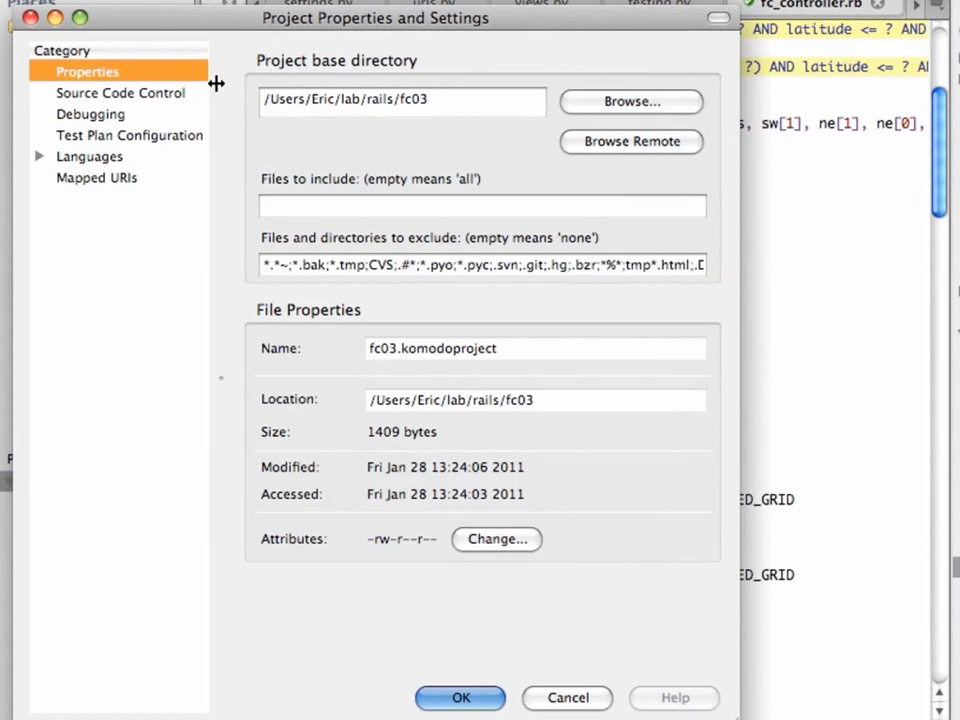
{"action": "mouse_move", "coordinate": [404, 108]}
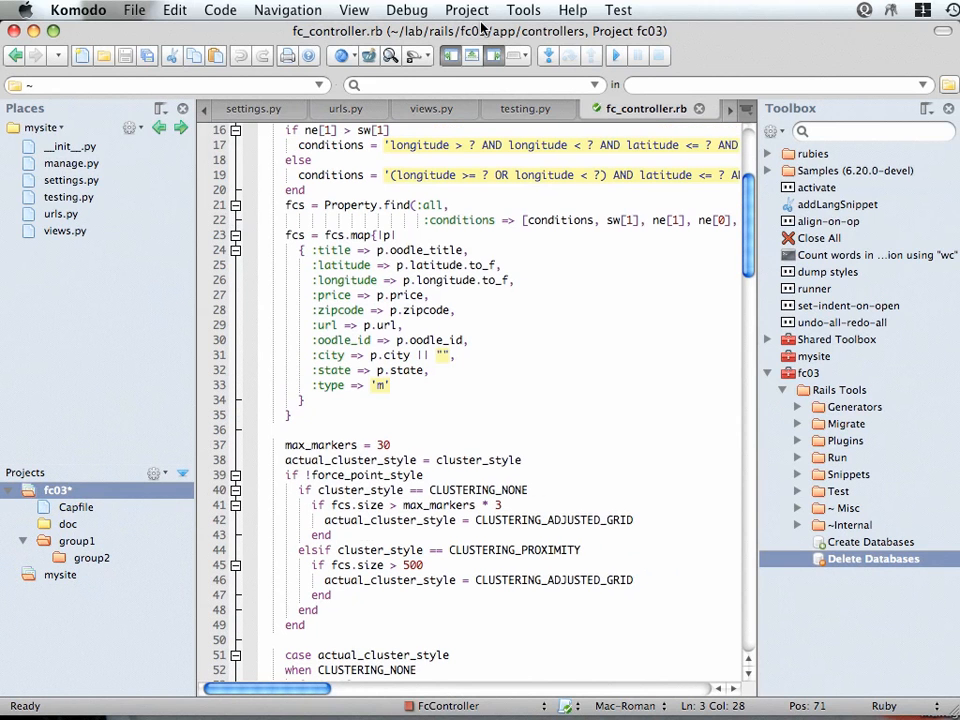
Reopen komodo, remove sample_project from the recent projects list and check the pruned list.
{"action": "left_click", "coordinate": [468, 10]}
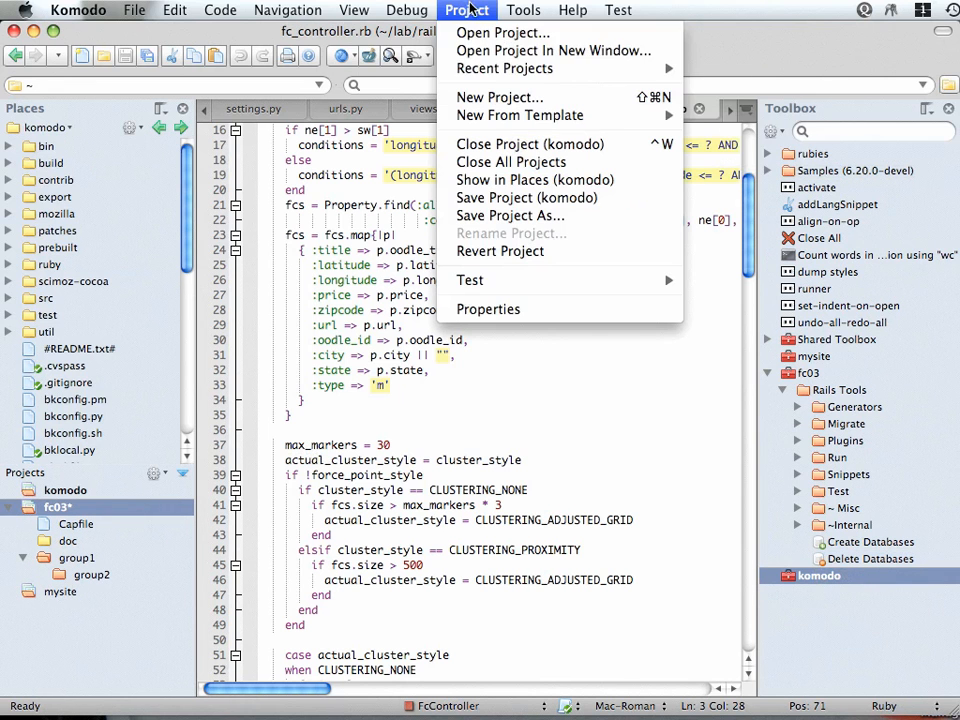
{"action": "mouse_move", "coordinate": [504, 68]}
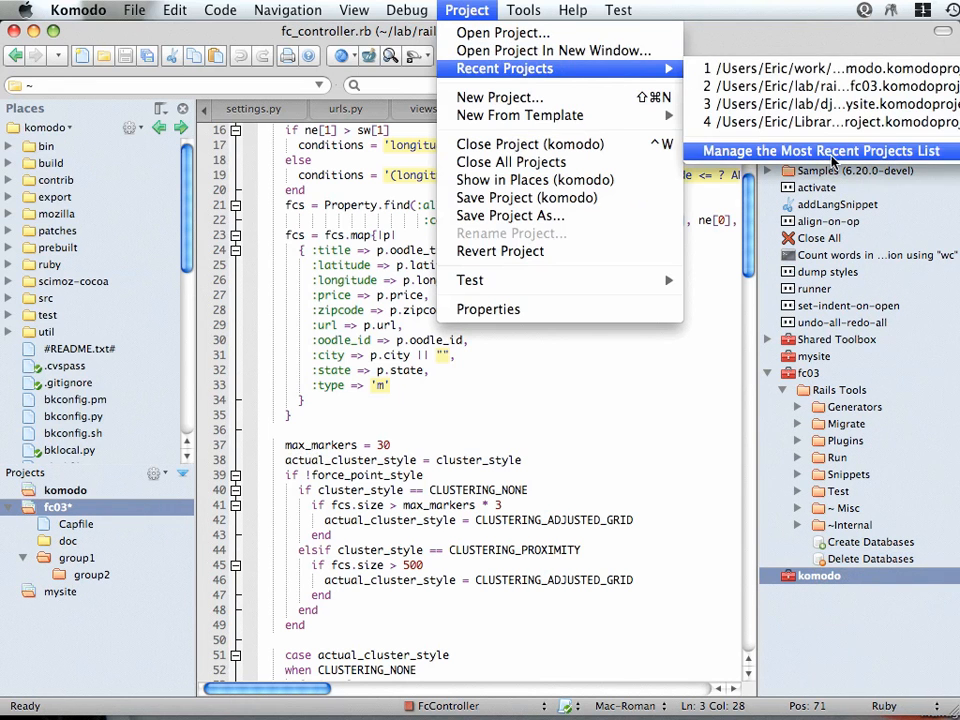
{"action": "left_click", "coordinate": [818, 152]}
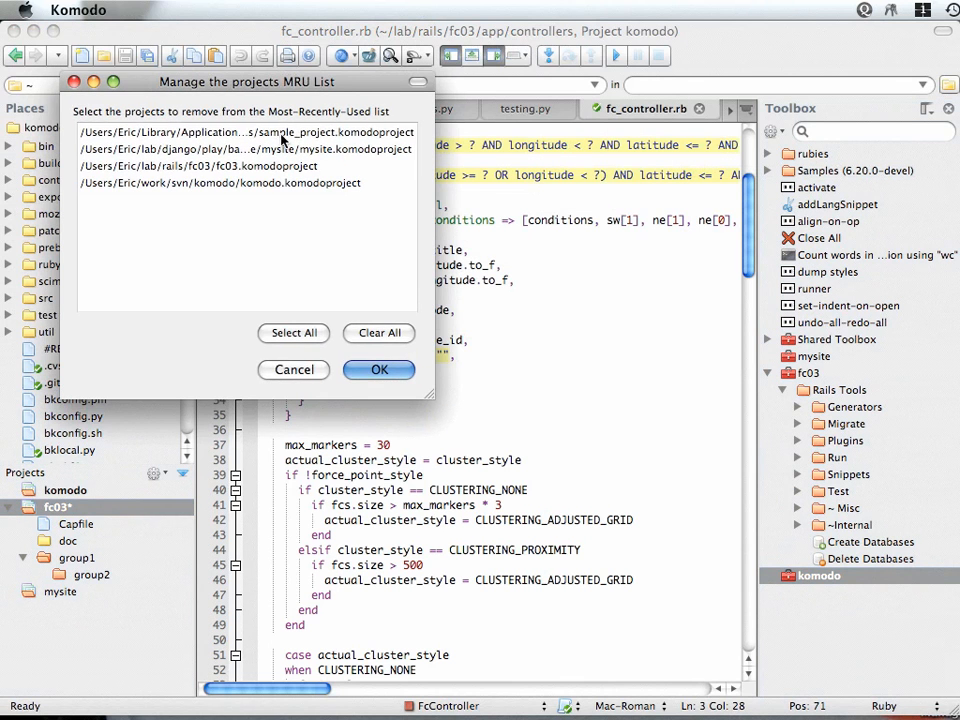
{"action": "left_click", "coordinate": [240, 132]}
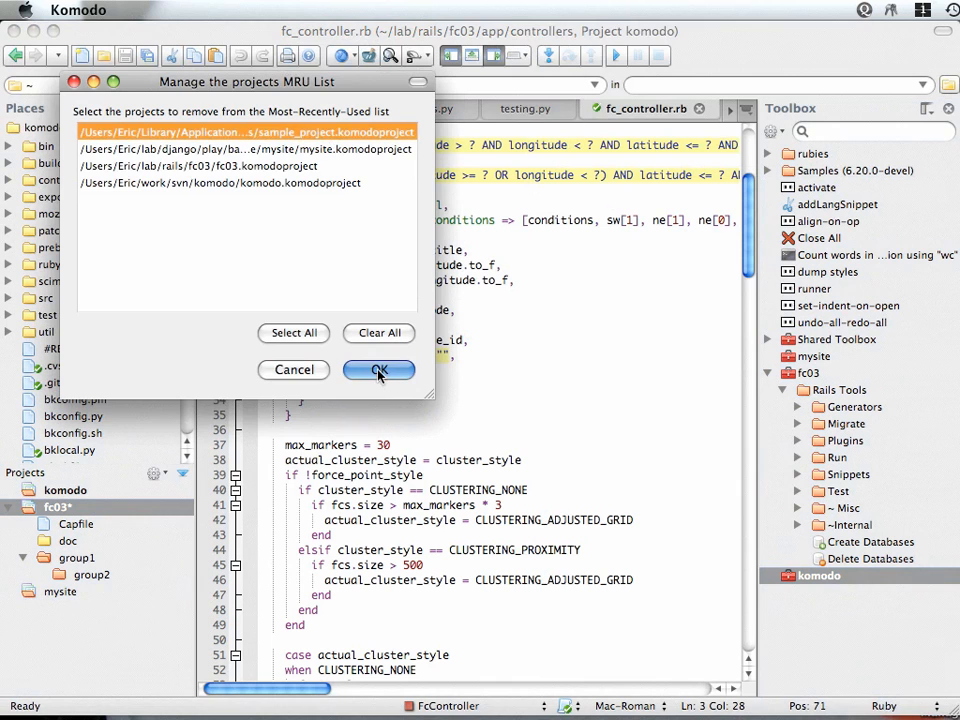
{"action": "left_click", "coordinate": [378, 370]}
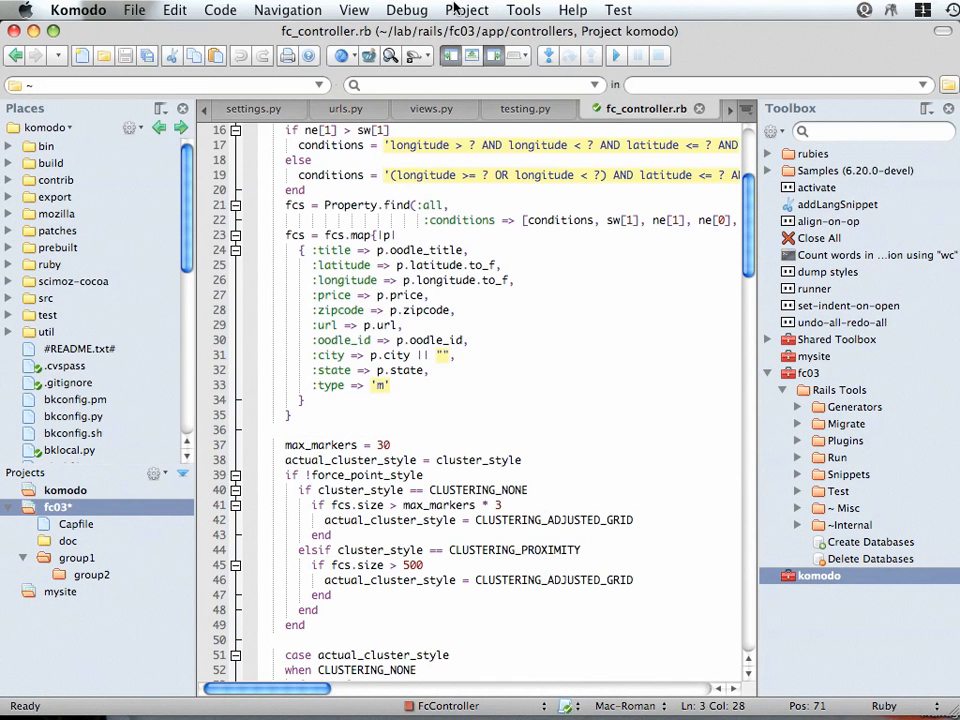
{"action": "left_click", "coordinate": [466, 10]}
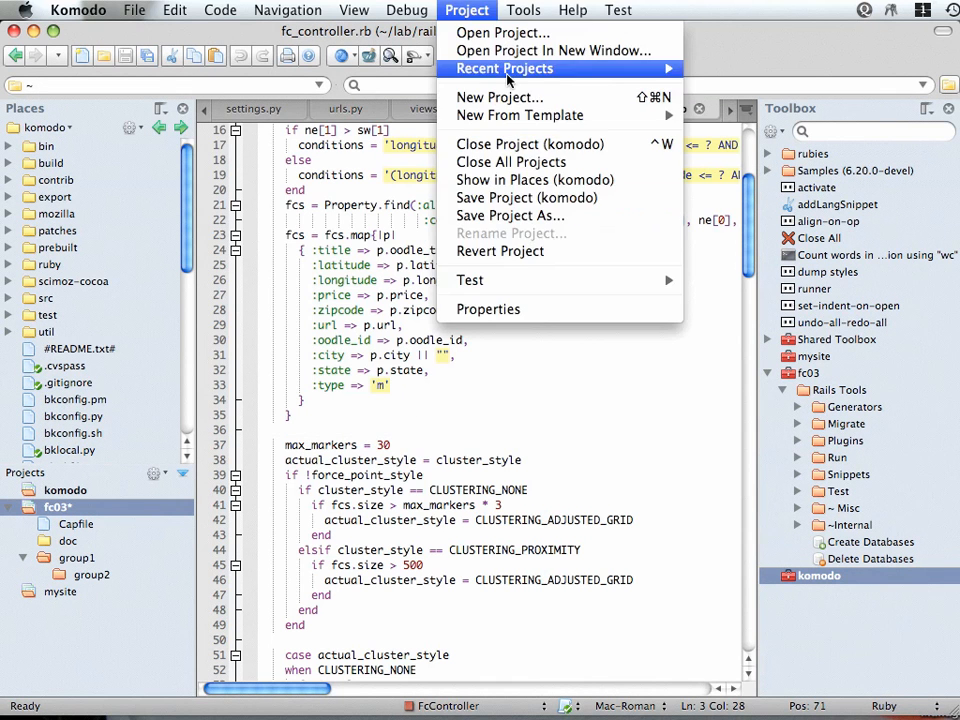